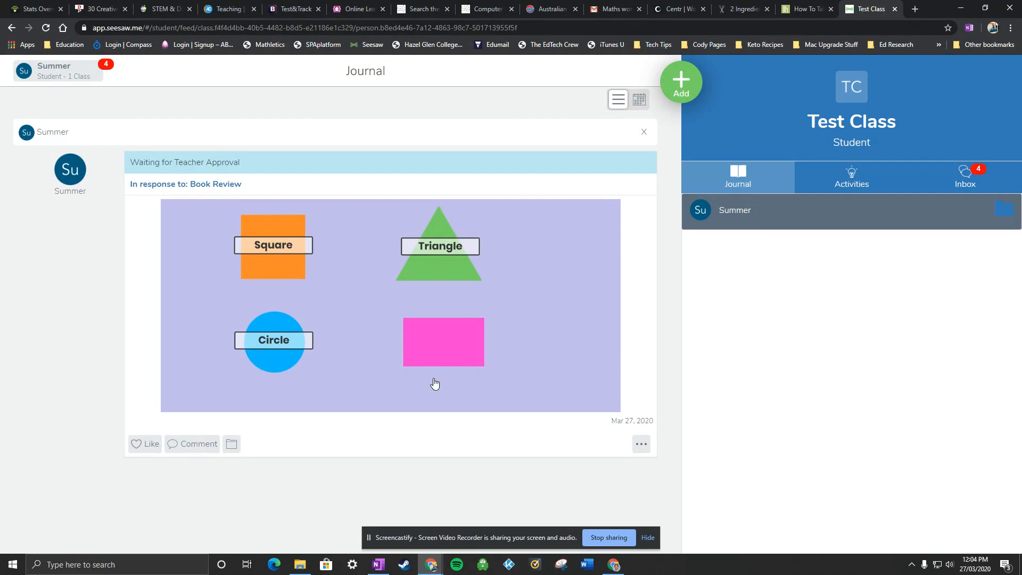
{"action": "mouse_move", "coordinate": [93, 212]}
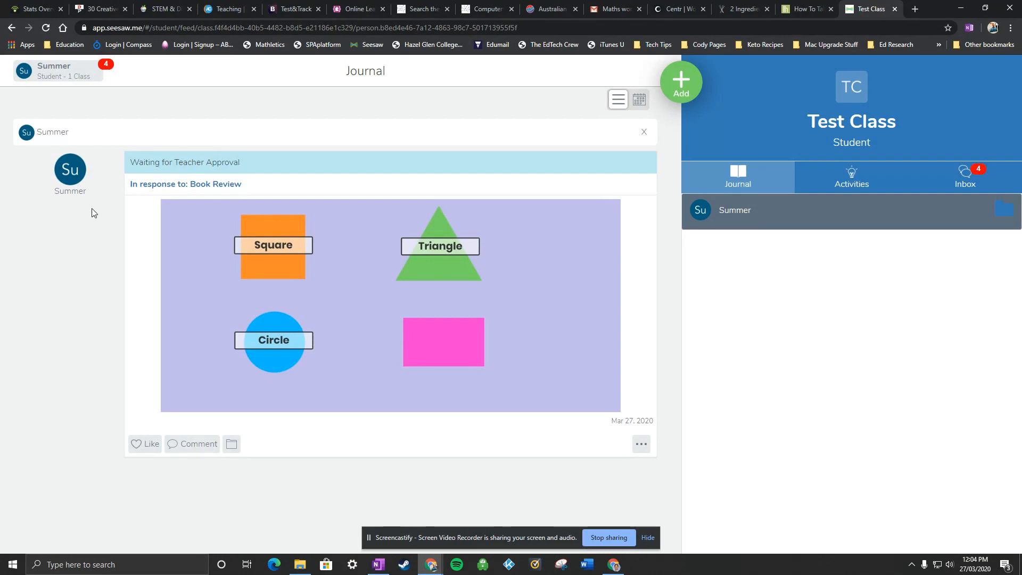
{"action": "mouse_move", "coordinate": [137, 255]}
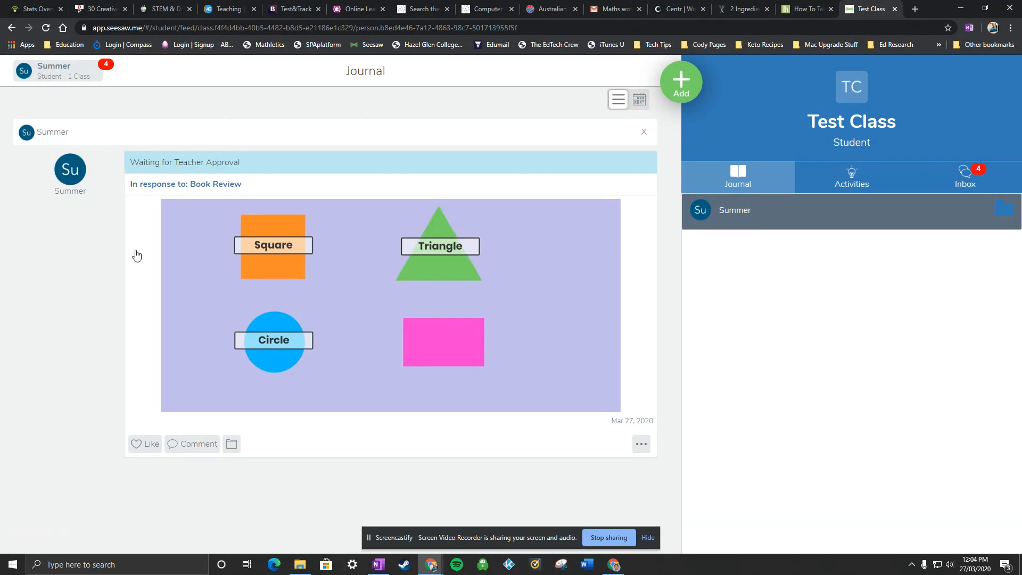
{"action": "mouse_move", "coordinate": [659, 246]}
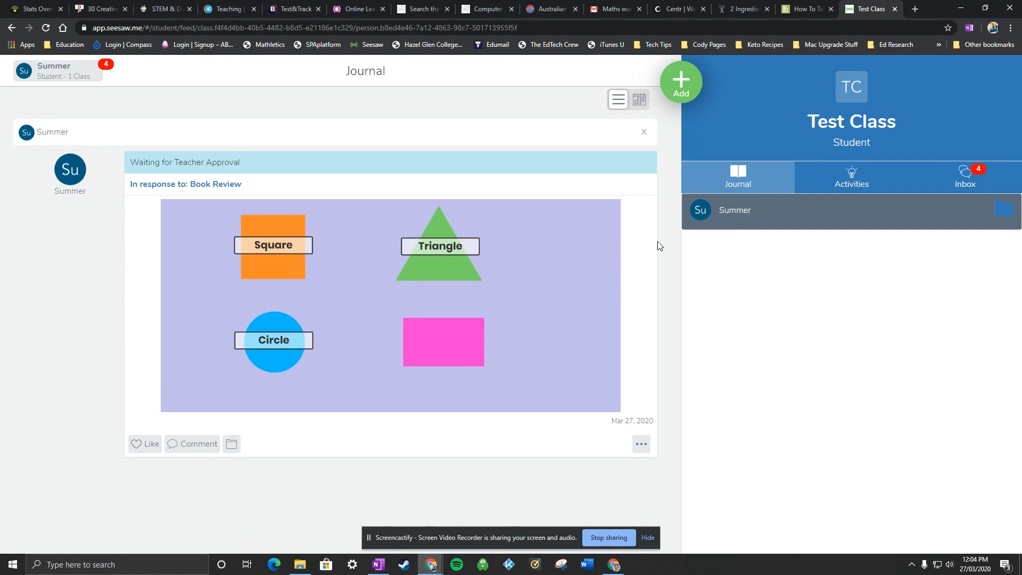
{"action": "mouse_move", "coordinate": [23, 83]}
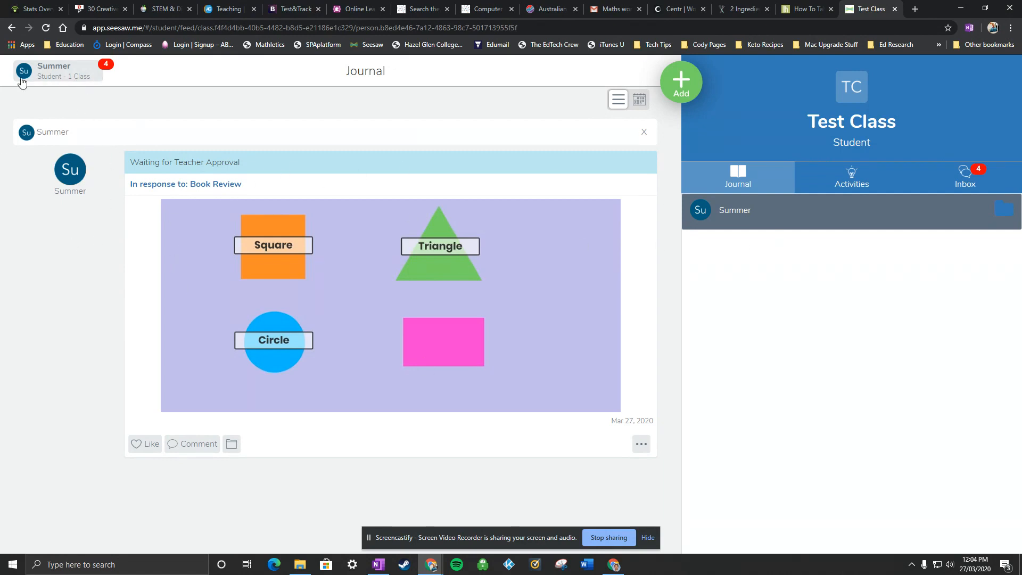
{"action": "mouse_move", "coordinate": [202, 249]}
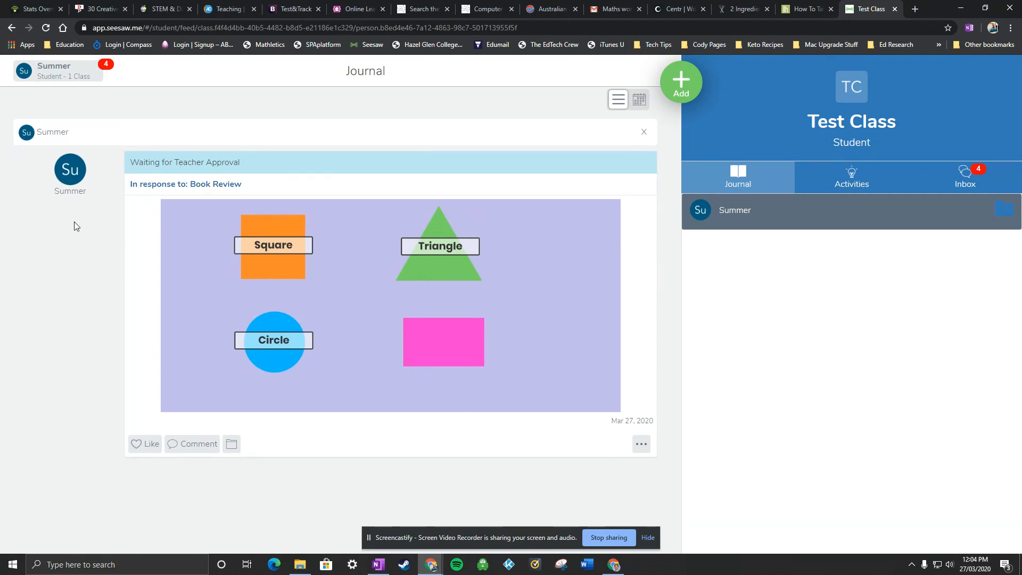
{"action": "mouse_move", "coordinate": [246, 165]}
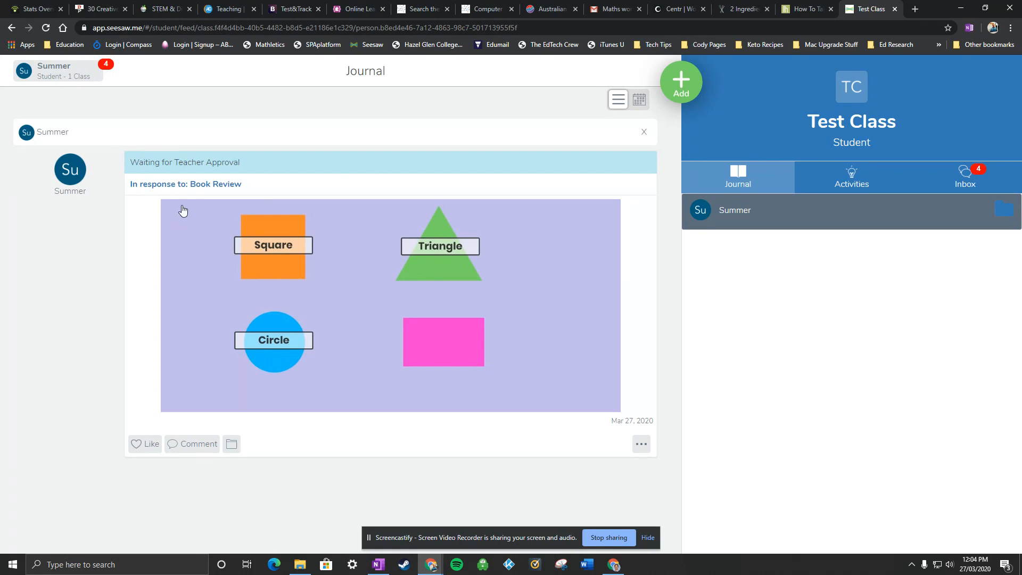
{"action": "mouse_move", "coordinate": [416, 270]}
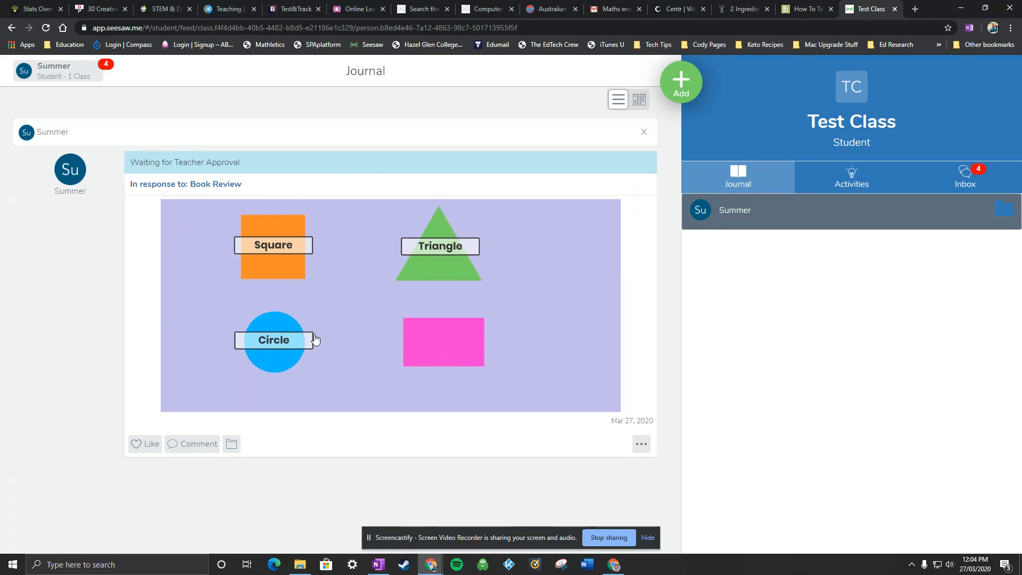
{"action": "mouse_move", "coordinate": [383, 371]}
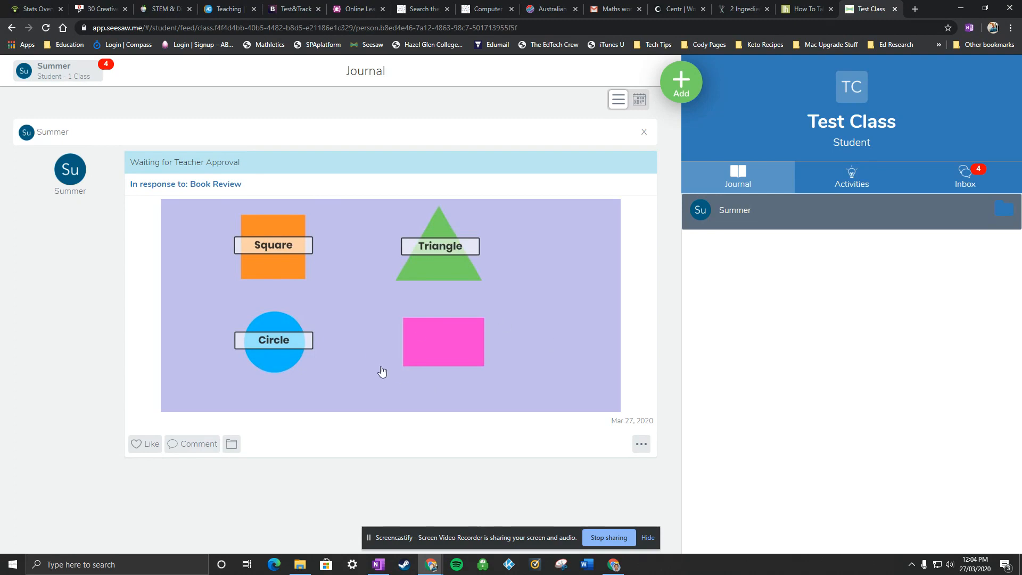
{"action": "mouse_move", "coordinate": [404, 351]}
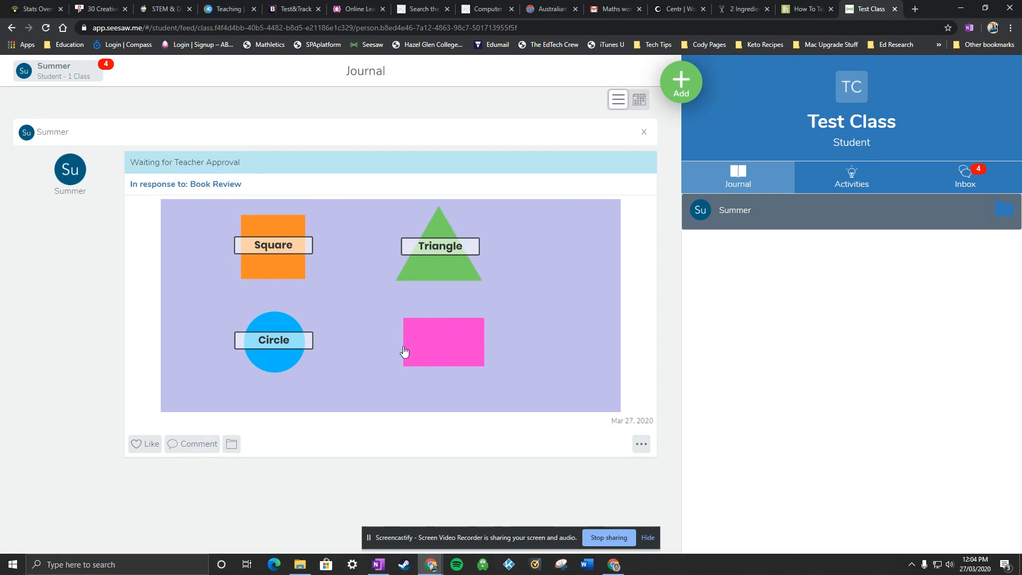
{"action": "mouse_move", "coordinate": [494, 431]}
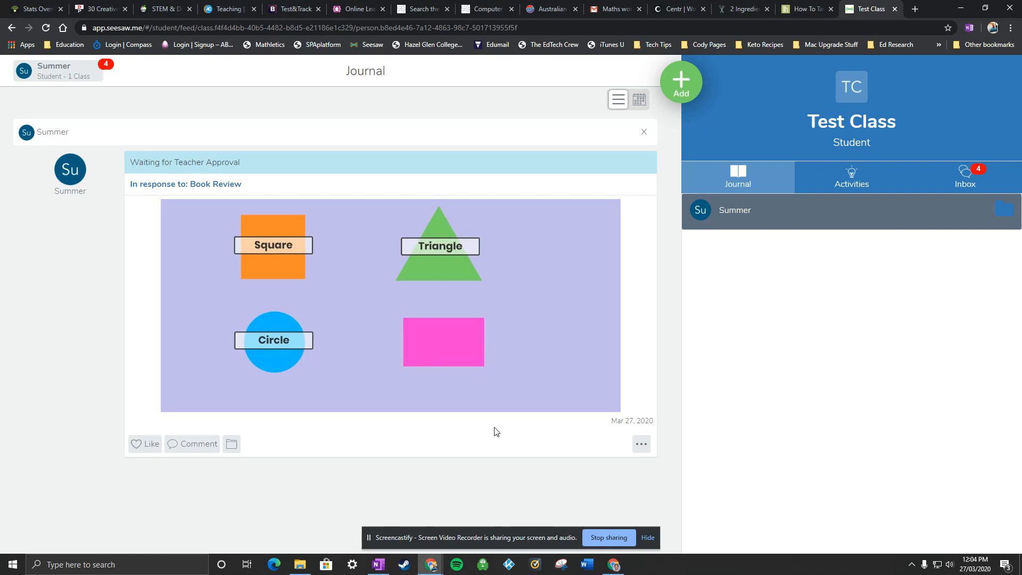
- Edit the shapes post and place a 'Rectangle' text label on the pink rectangle
{"action": "left_click", "coordinate": [640, 448]}
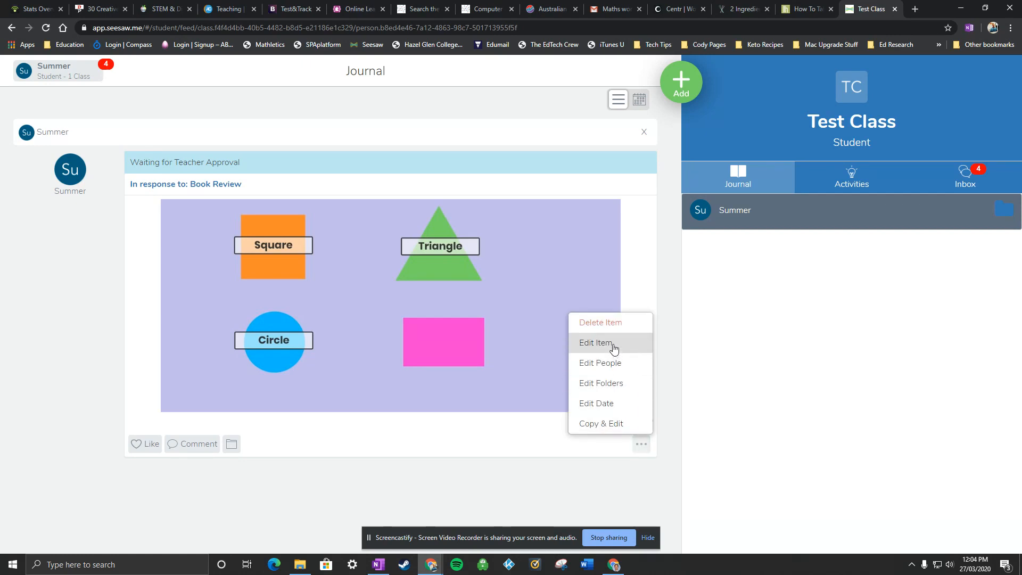
{"action": "left_click", "coordinate": [595, 343]}
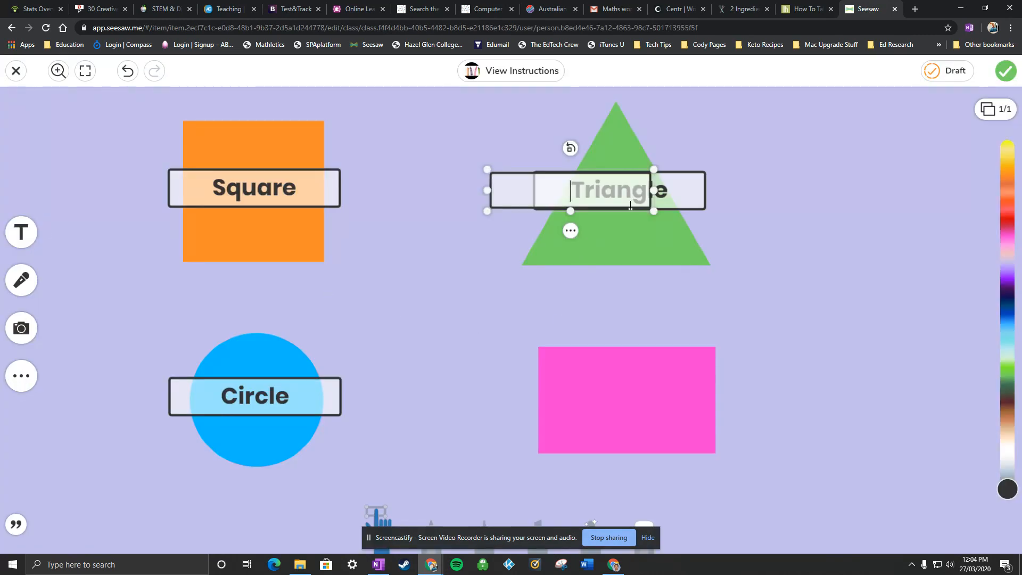
{"action": "type", "text": "Rectangle"}
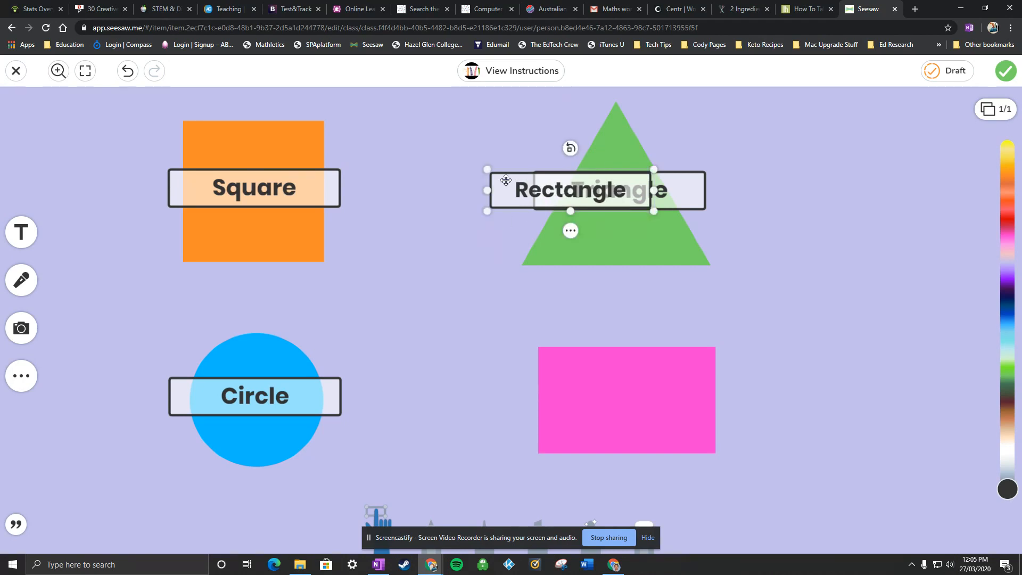
{"action": "left_click_drag", "start_coordinate": [572, 190], "coordinate": [628, 396]}
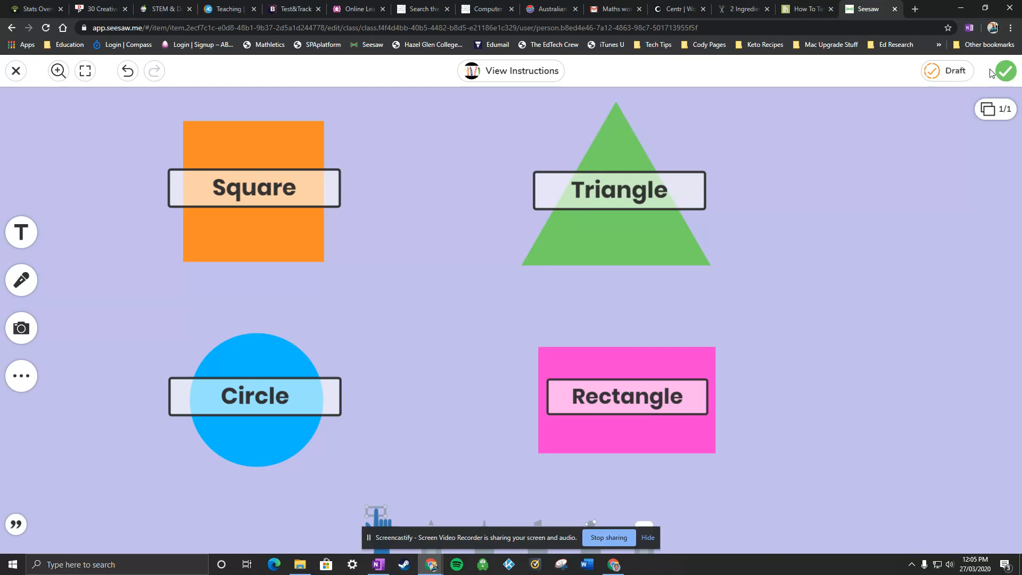
{"action": "mouse_move", "coordinate": [1006, 72]}
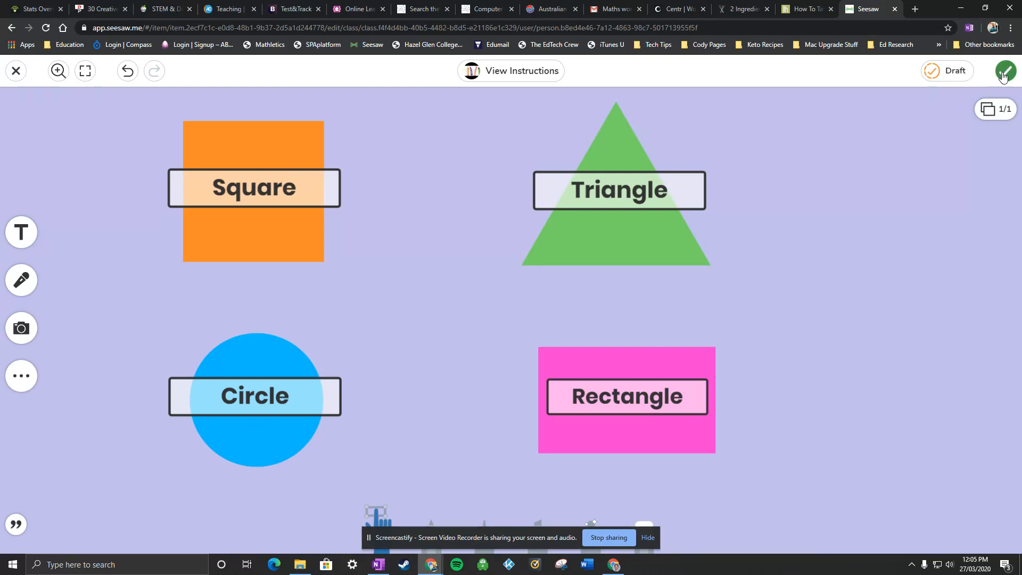
- Save the relabelled shapes post, then switch to the teacher's Test Class journal
{"action": "left_click", "coordinate": [1005, 71]}
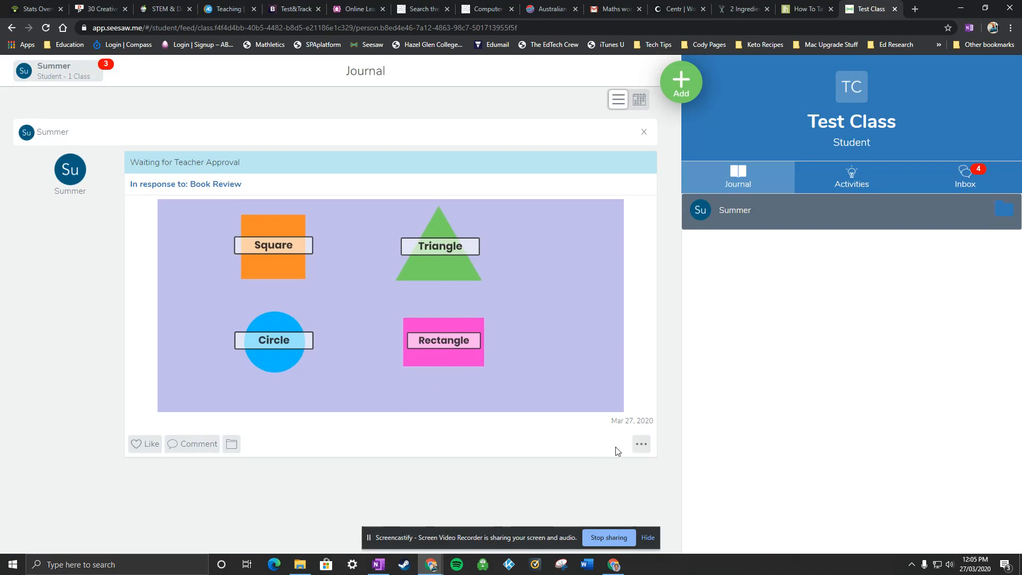
{"action": "left_click", "coordinate": [641, 444]}
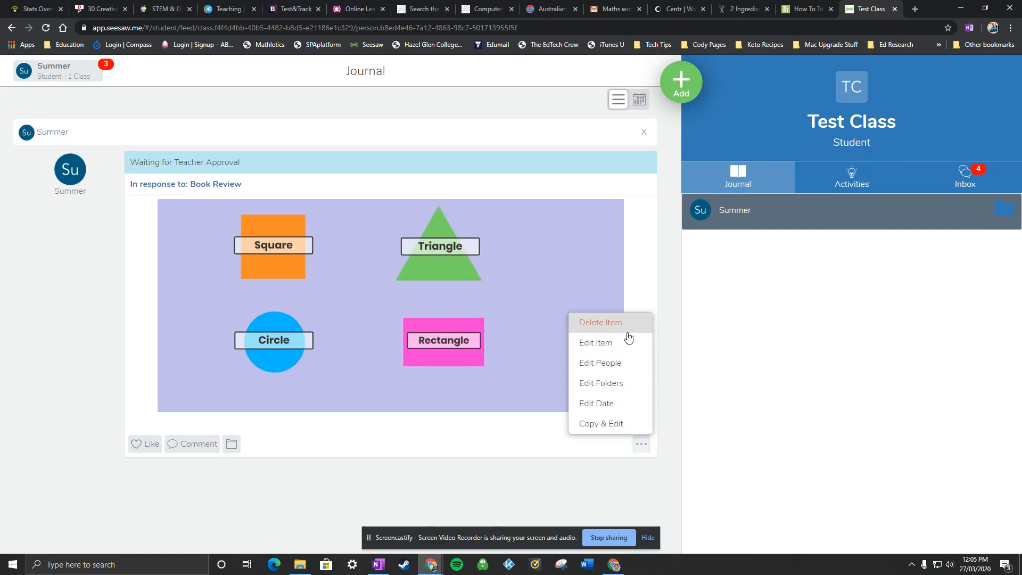
{"action": "mouse_move", "coordinate": [601, 383]}
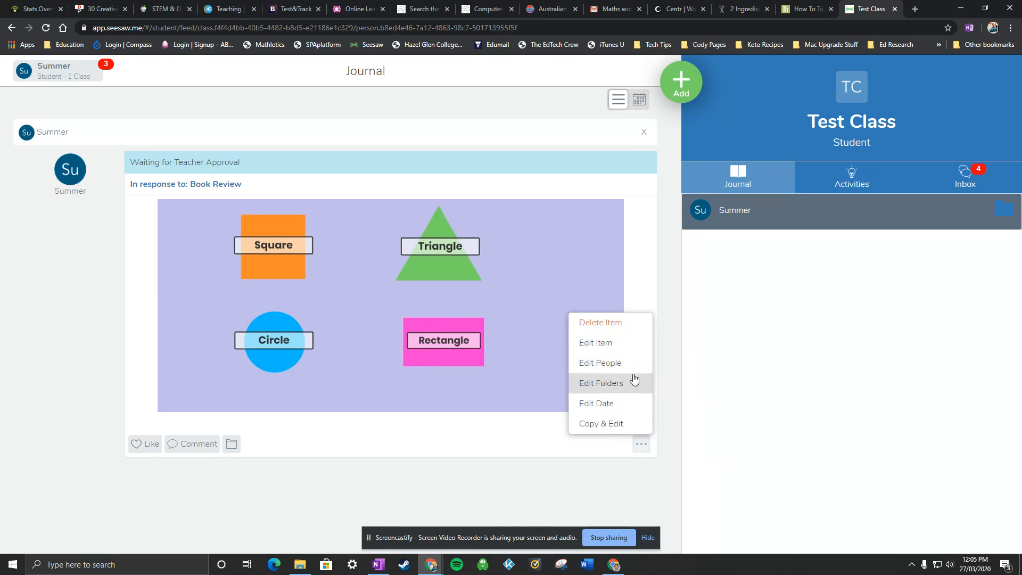
{"action": "mouse_move", "coordinate": [600, 364]}
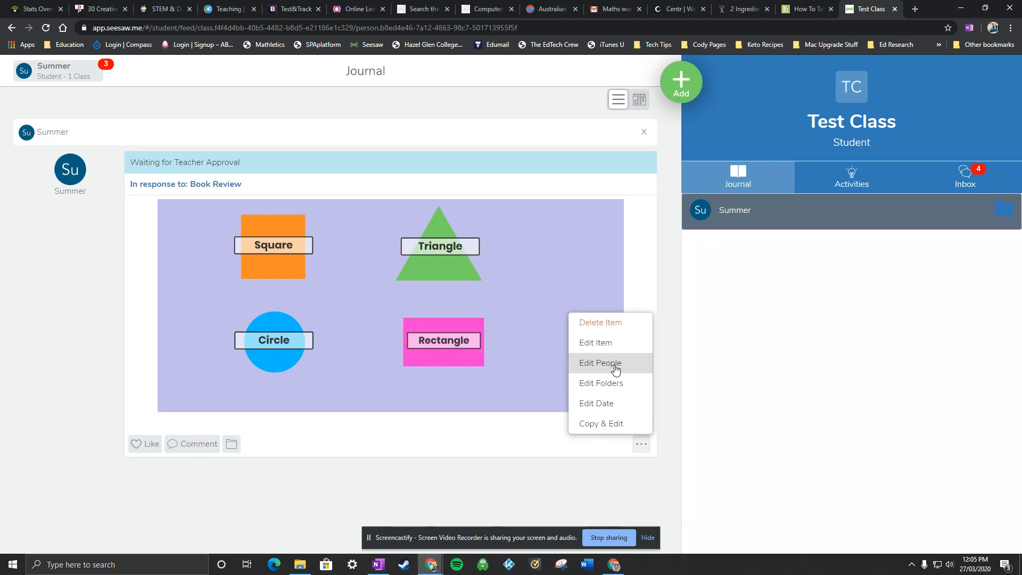
{"action": "left_click", "coordinate": [243, 192]}
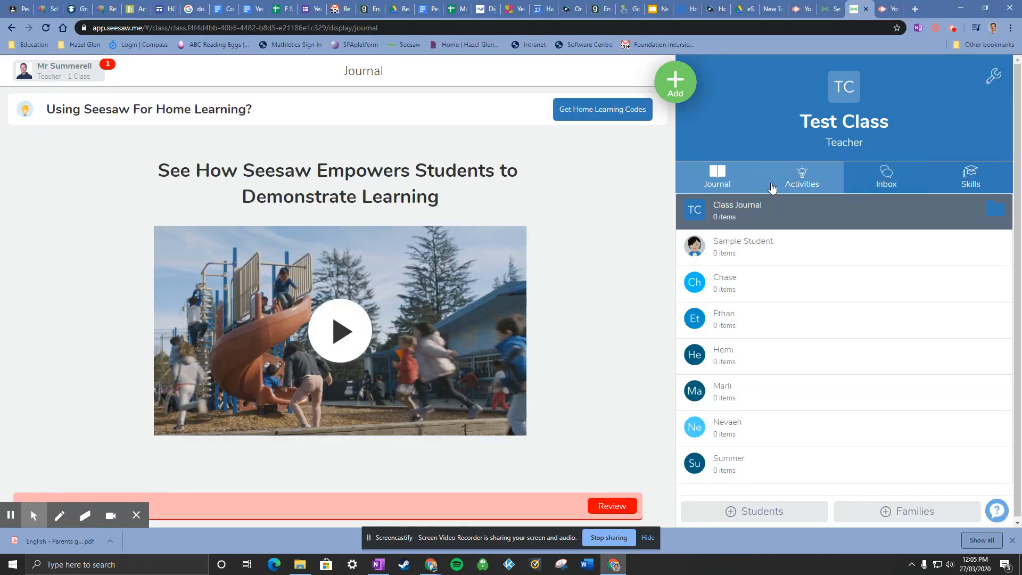
- From the class activities, open Summer's Book Review response awaiting approval
{"action": "left_click", "coordinate": [802, 177]}
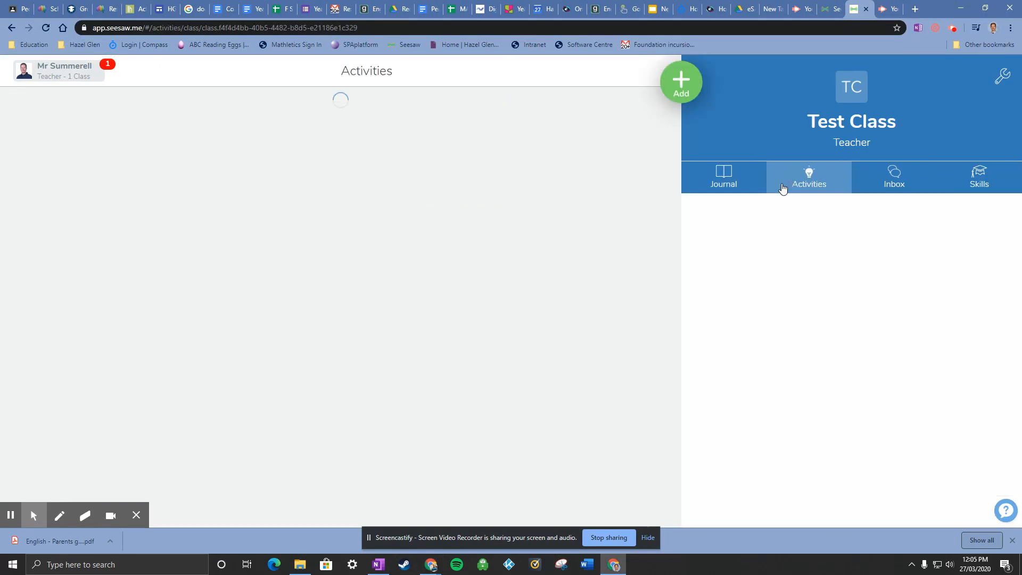
{"action": "left_click", "coordinate": [808, 177]}
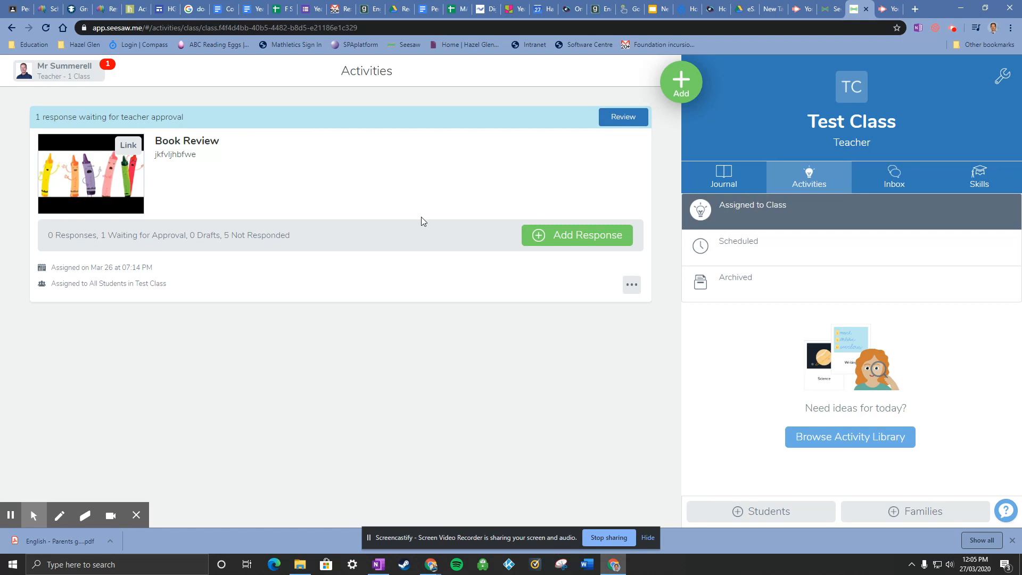
{"action": "mouse_move", "coordinate": [371, 241]}
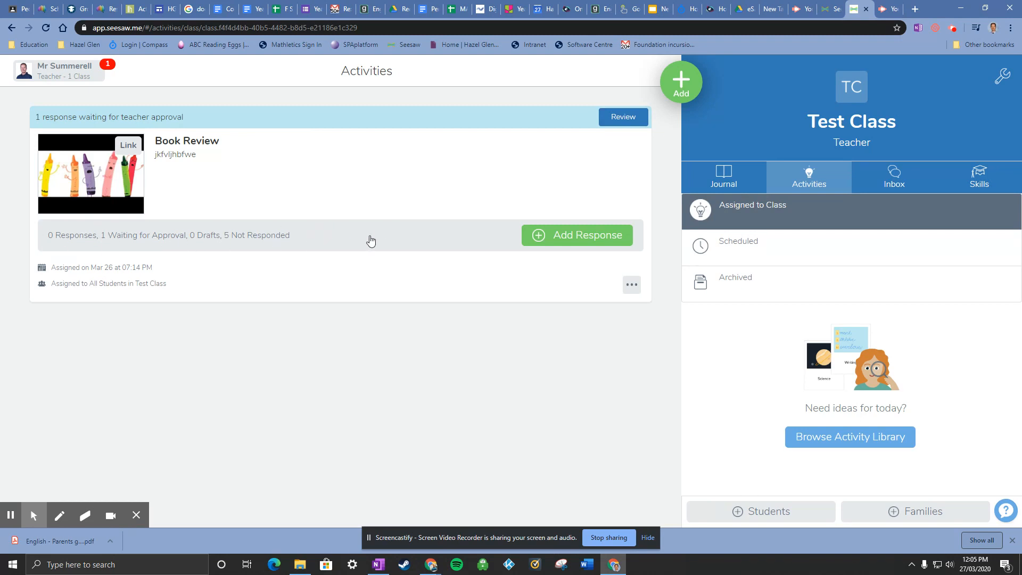
{"action": "left_click", "coordinate": [359, 237]}
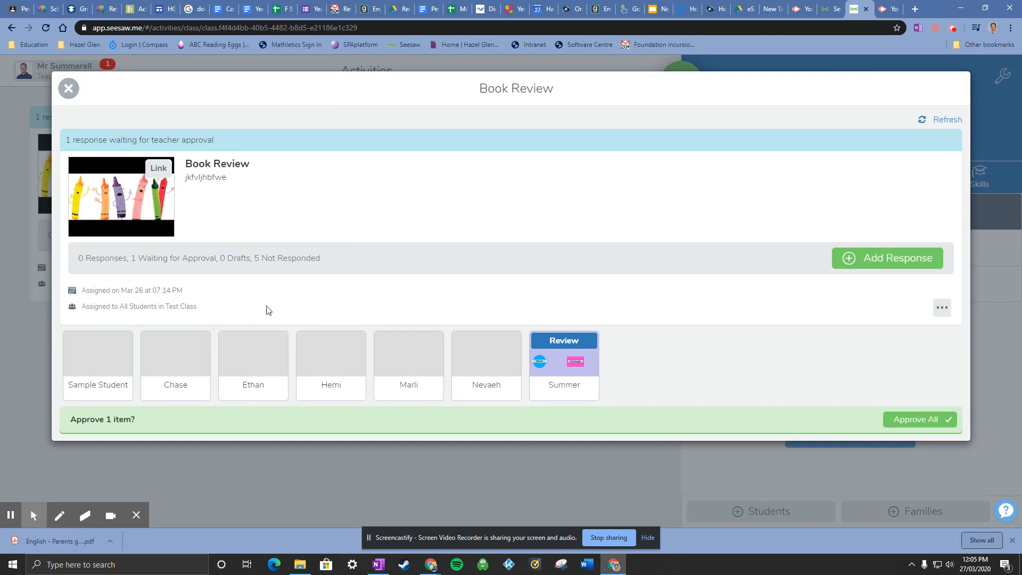
{"action": "mouse_move", "coordinate": [645, 468]}
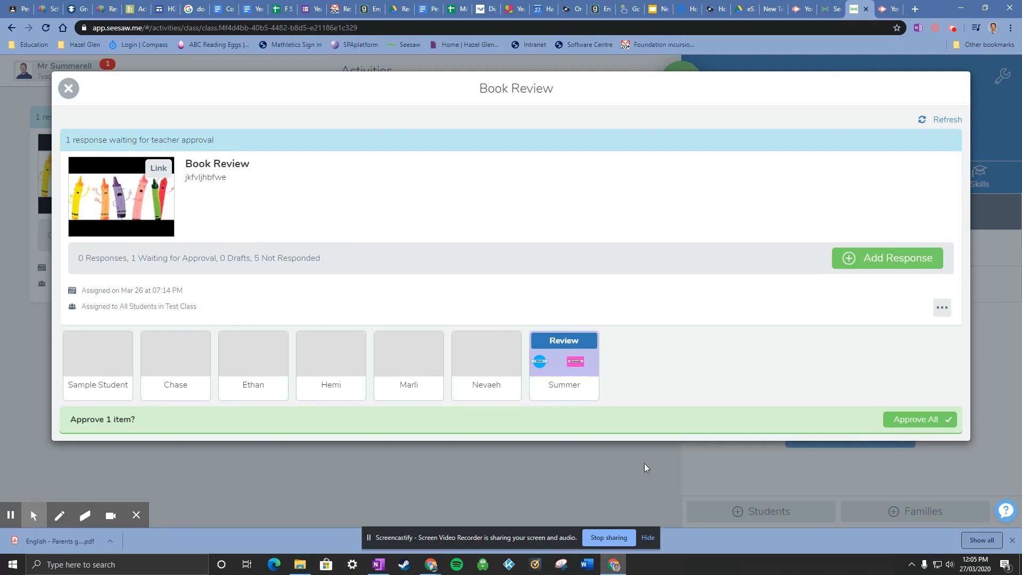
{"action": "mouse_move", "coordinate": [592, 369]}
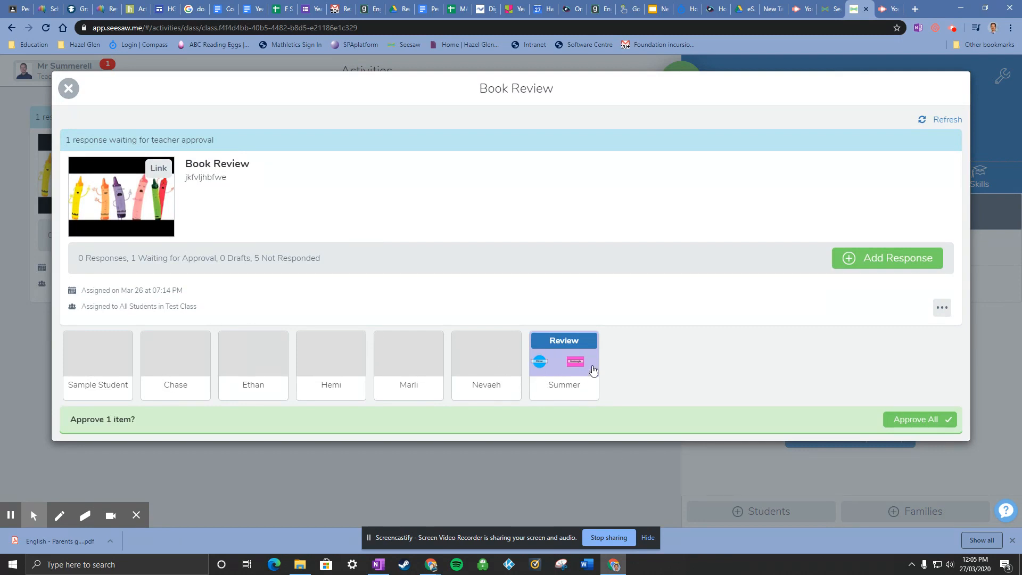
{"action": "left_click", "coordinate": [563, 362]}
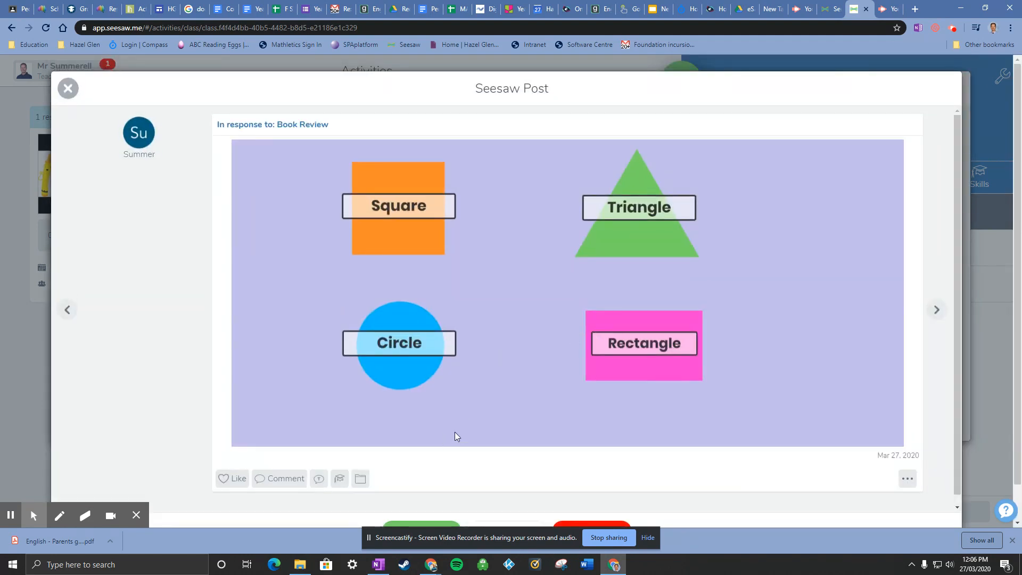
{"action": "mouse_move", "coordinate": [489, 255]}
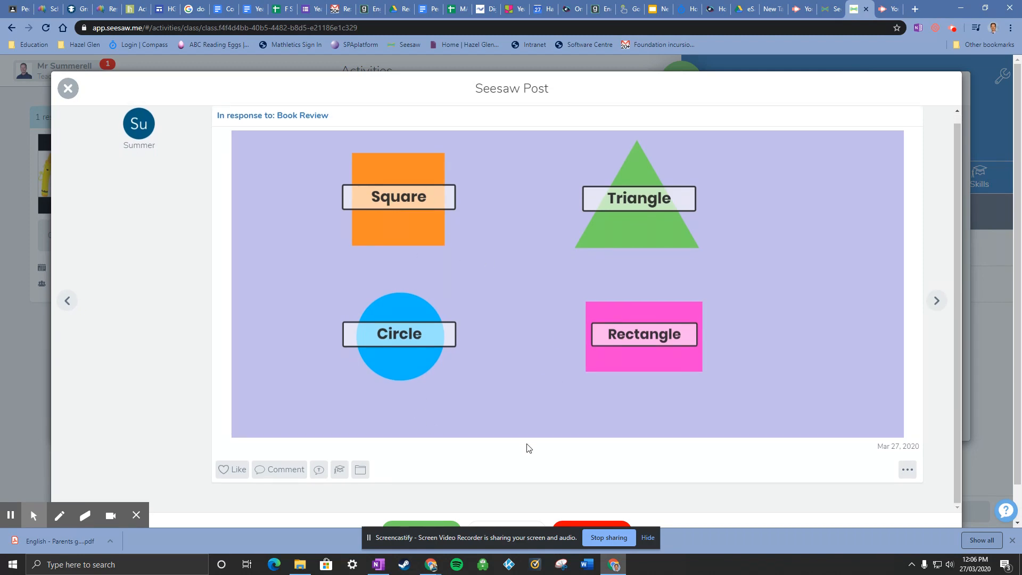
{"action": "mouse_move", "coordinate": [558, 447]}
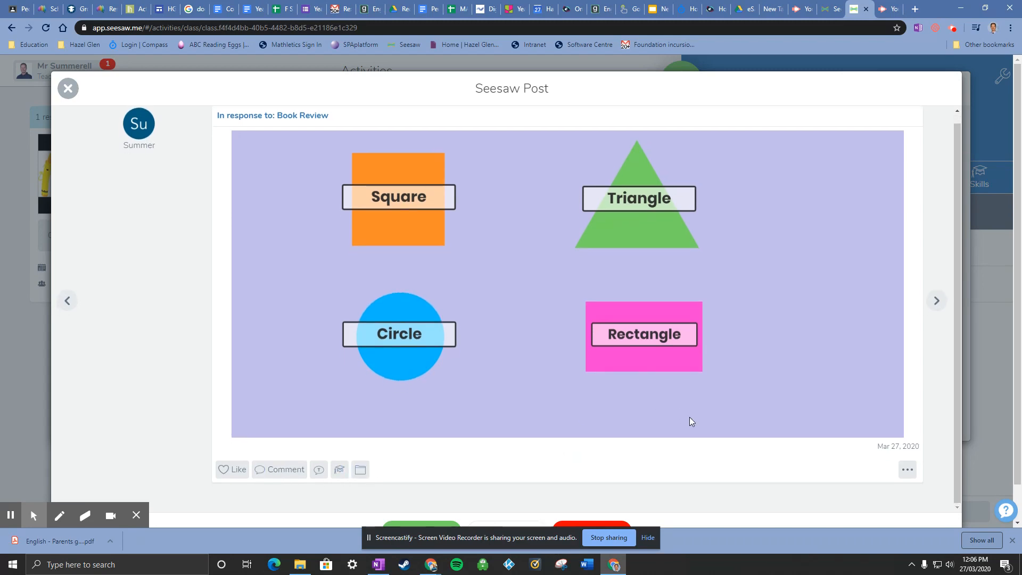
- Comment 'Remember to add six shapes and label them' on Summer's shapes post
{"action": "scroll", "scroll_direction": "down", "scroll_amount": 3}
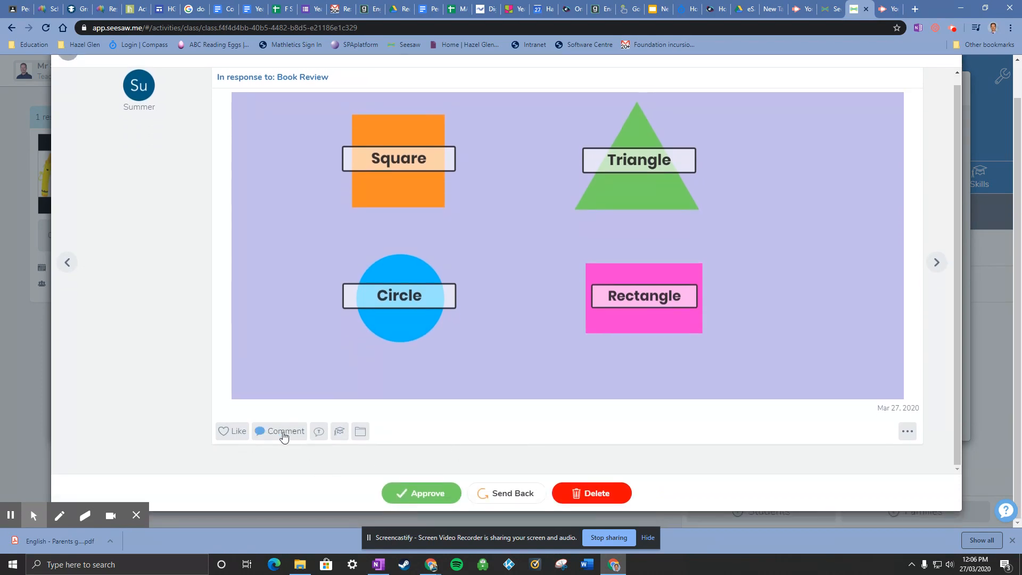
{"action": "left_click", "coordinate": [285, 431]}
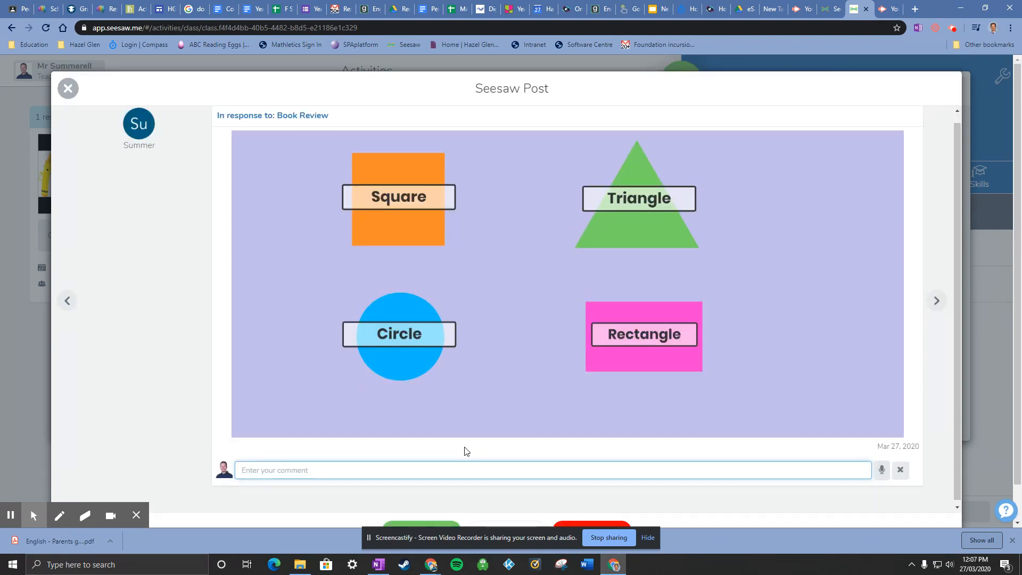
{"action": "type", "text": "Remember to add six shapes an"}
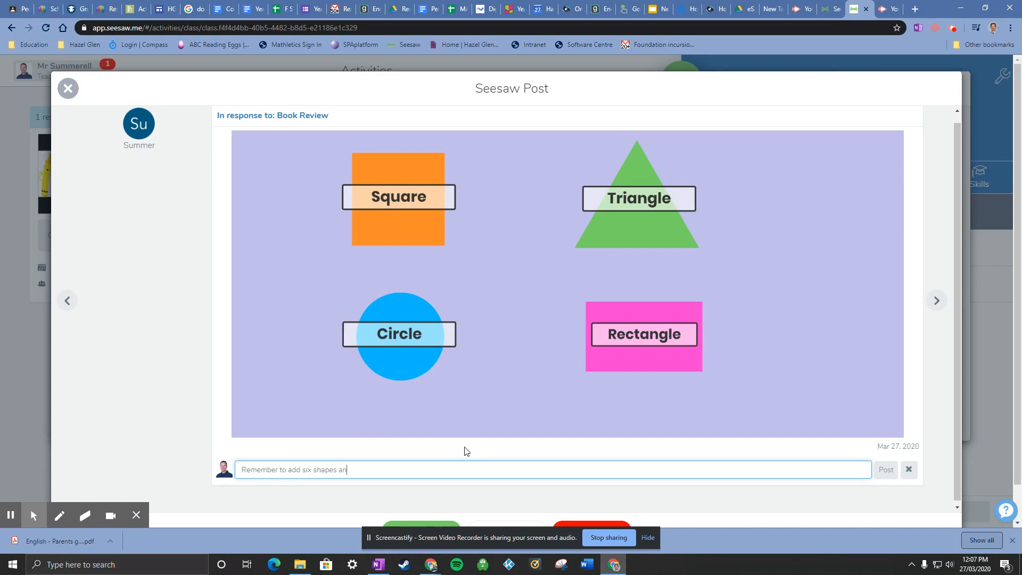
{"action": "type", "text": "d label them"}
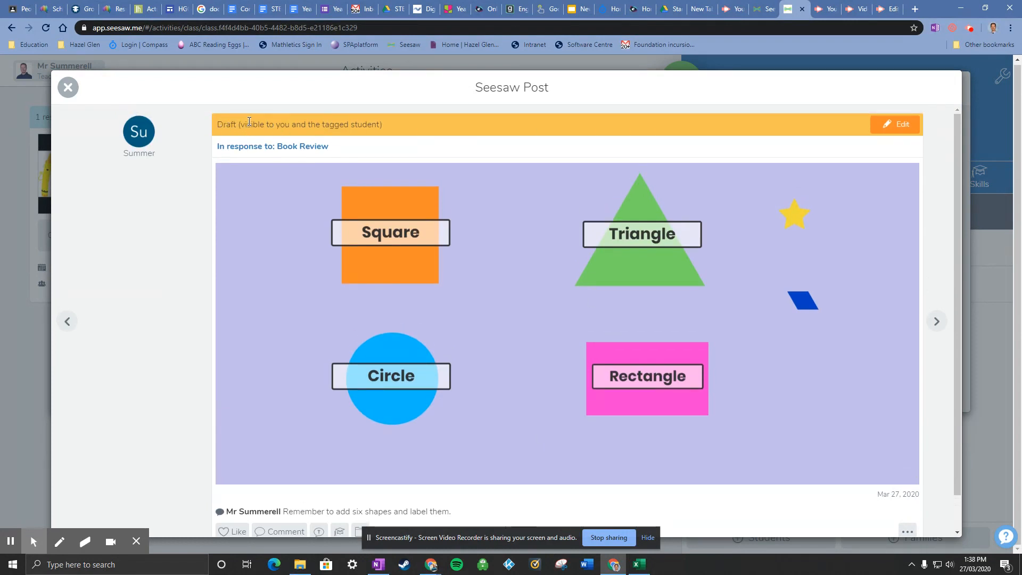
{"action": "mouse_move", "coordinate": [880, 67]}
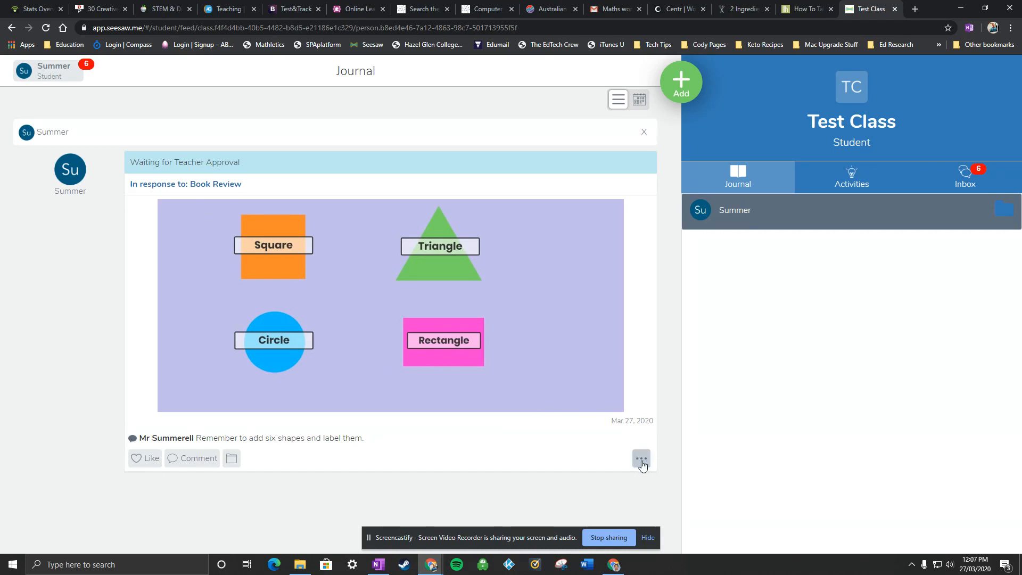
- Edit Summer's post to add a star and a blue parallelogram, then submit it
{"action": "left_click", "coordinate": [641, 458]}
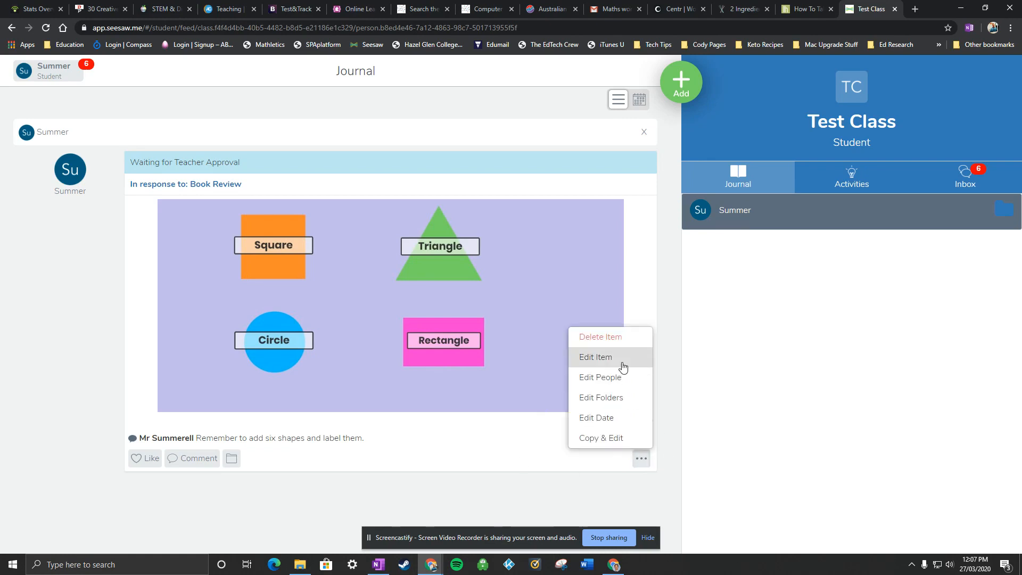
{"action": "left_click", "coordinate": [595, 357]}
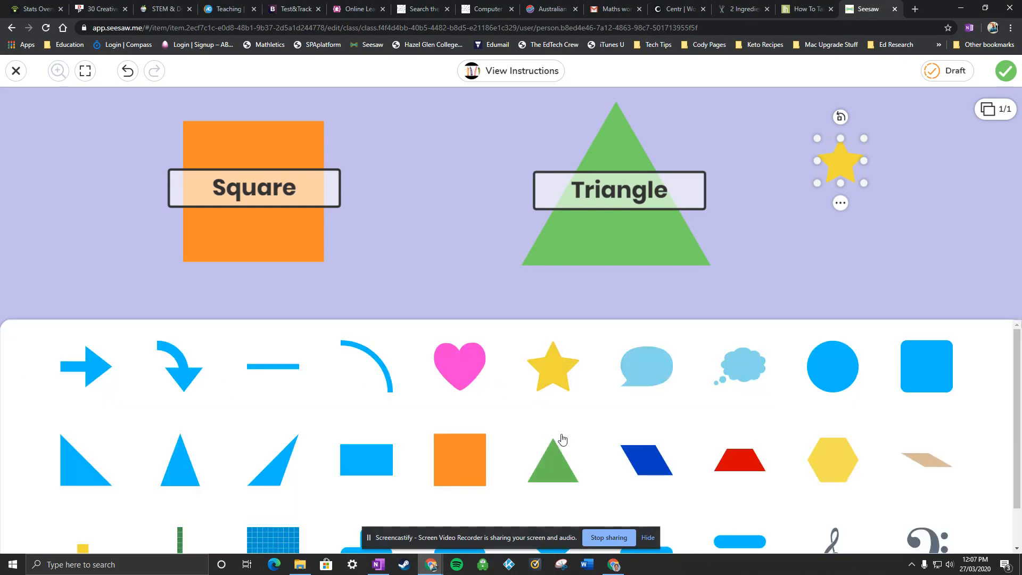
{"action": "scroll", "scroll_direction": "down", "scroll_amount": 3}
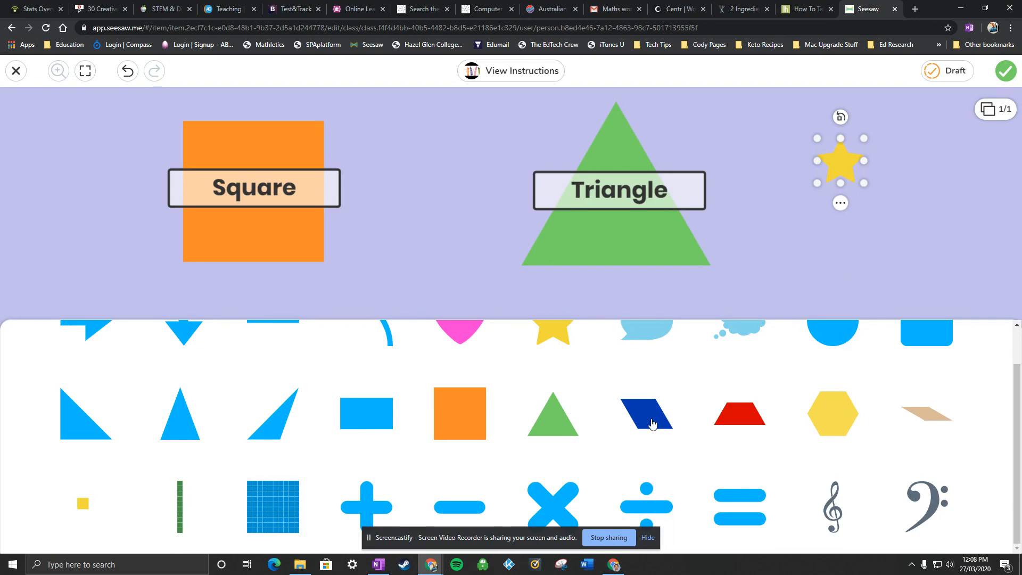
{"action": "left_click_drag", "start_coordinate": [645, 414], "coordinate": [828, 271]}
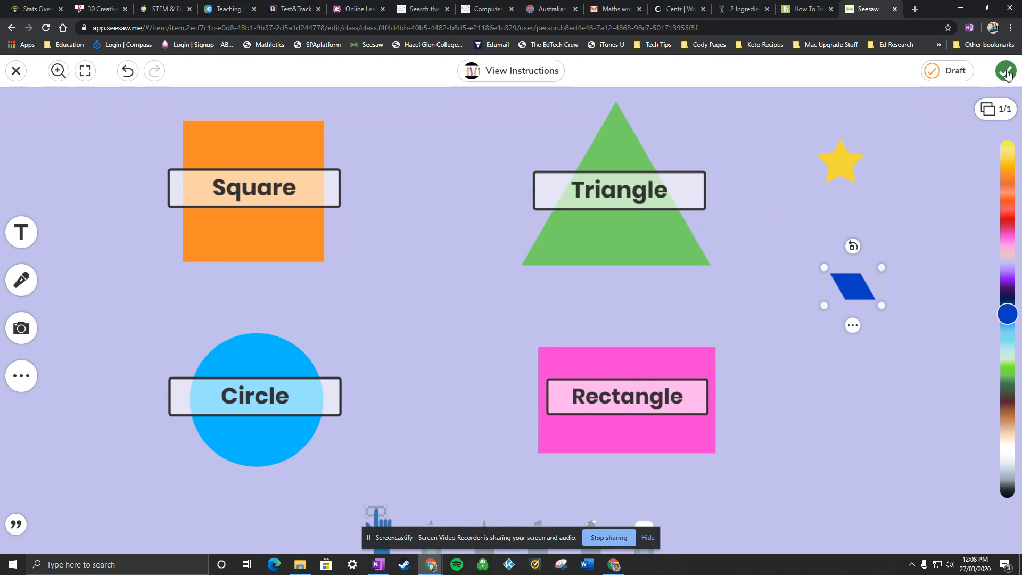
{"action": "left_click", "coordinate": [1007, 70]}
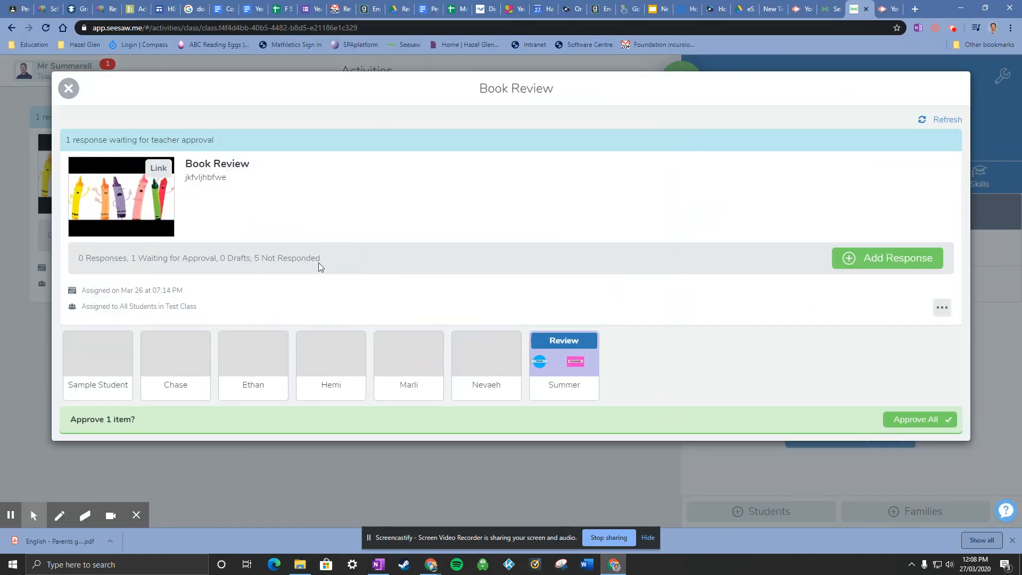
- Reopen Summer's updated Book Review response and approve the shapes post
{"action": "left_click", "coordinate": [564, 361]}
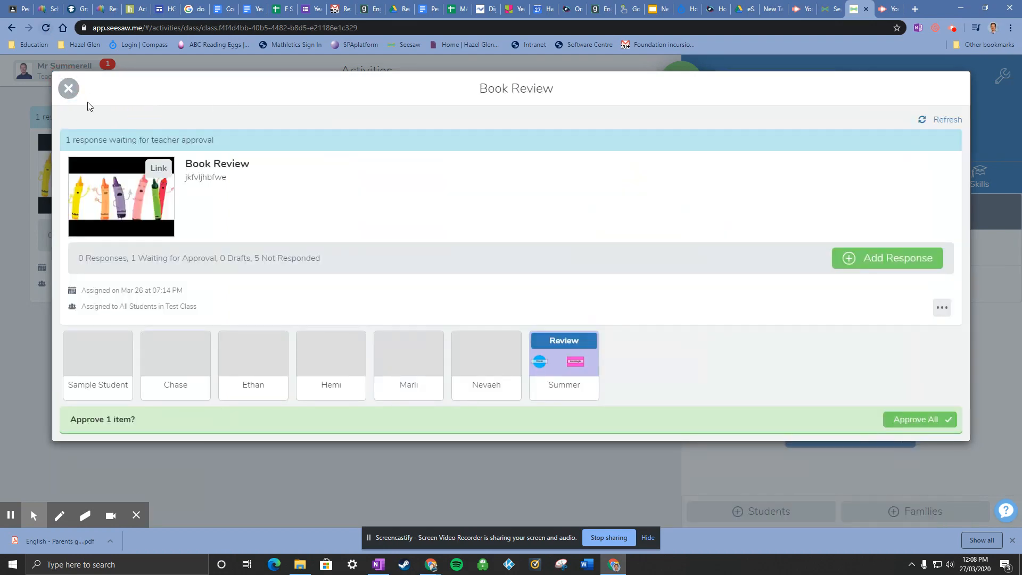
{"action": "left_click", "coordinate": [68, 88]}
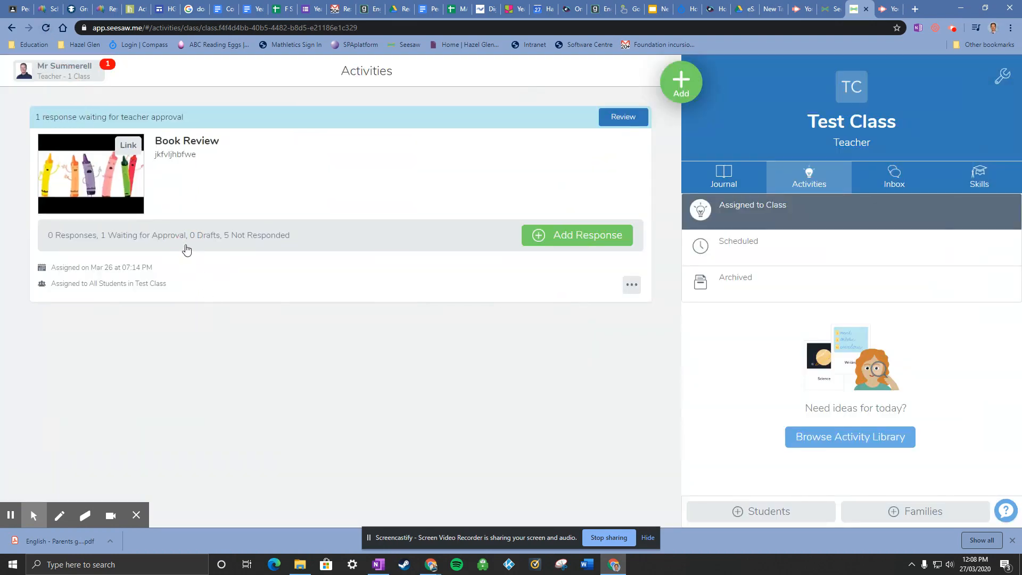
{"action": "left_click", "coordinate": [622, 116]}
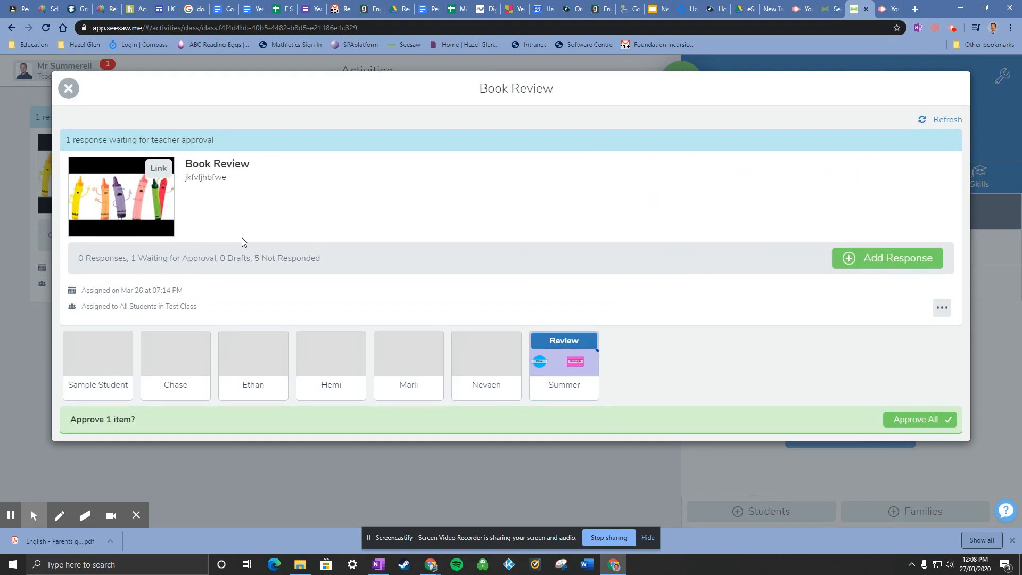
{"action": "left_click", "coordinate": [564, 362]}
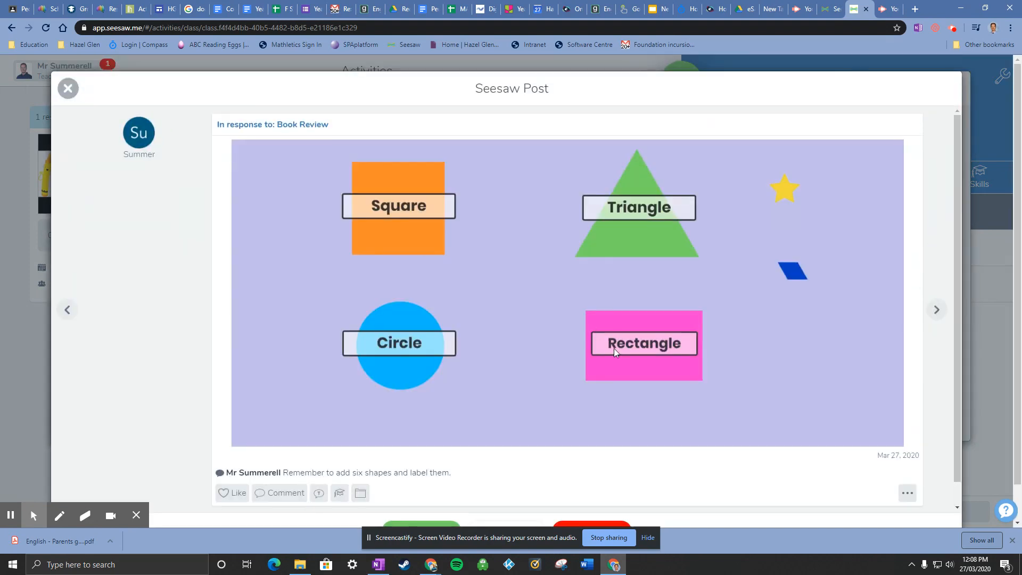
{"action": "scroll", "scroll_direction": "down", "scroll_amount": 3}
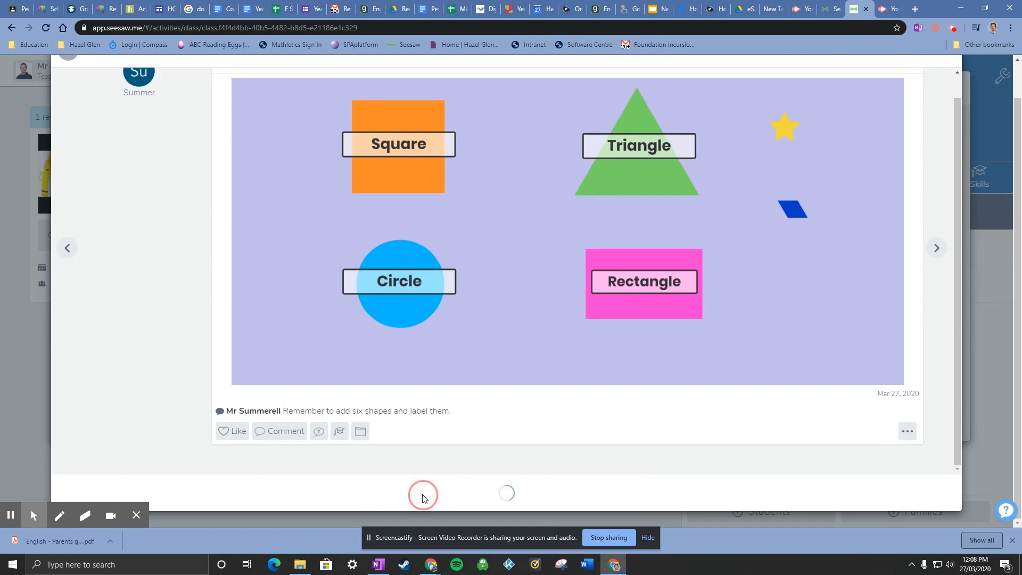
{"action": "left_click", "coordinate": [422, 493]}
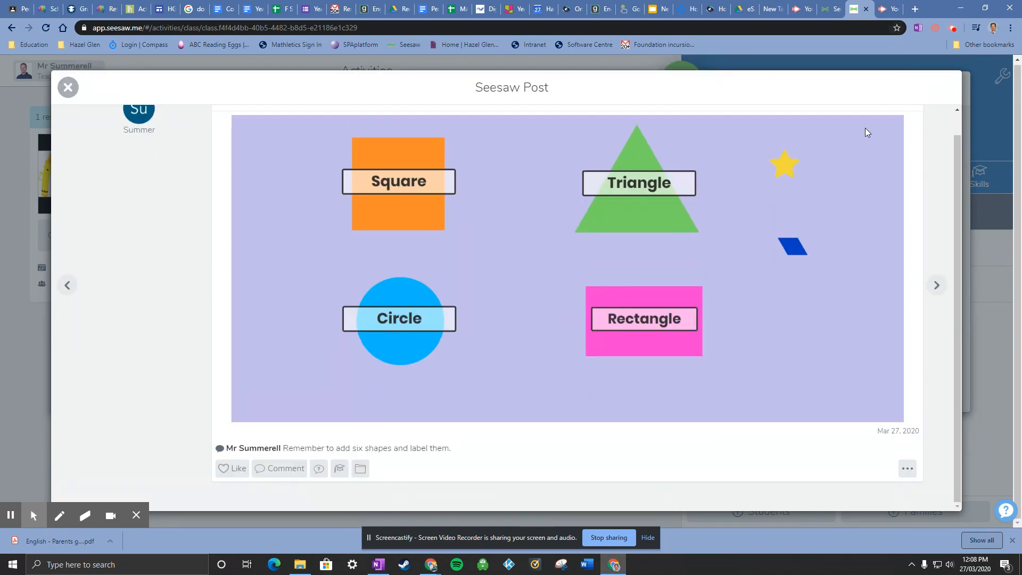
{"action": "mouse_move", "coordinate": [953, 27]}
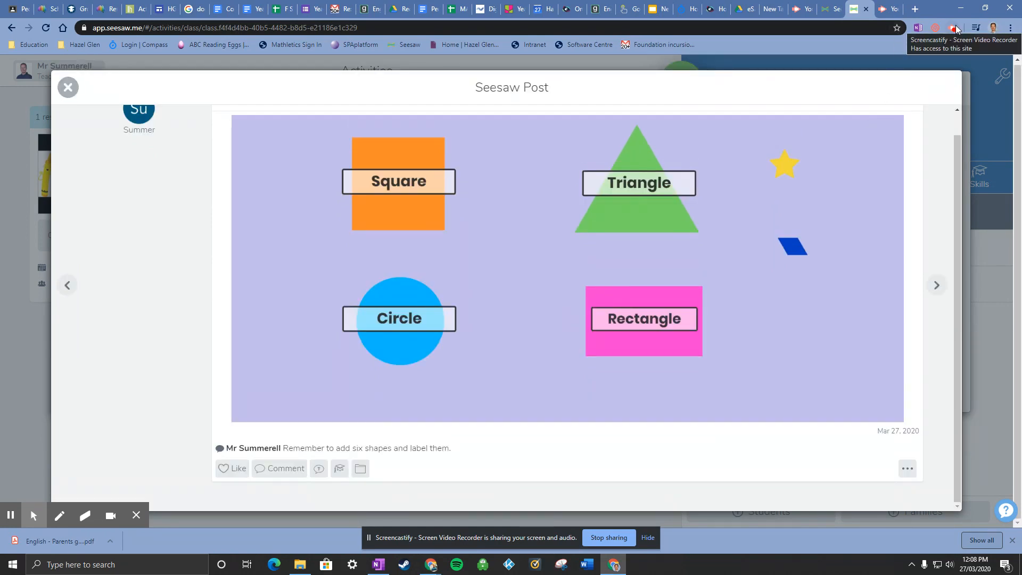